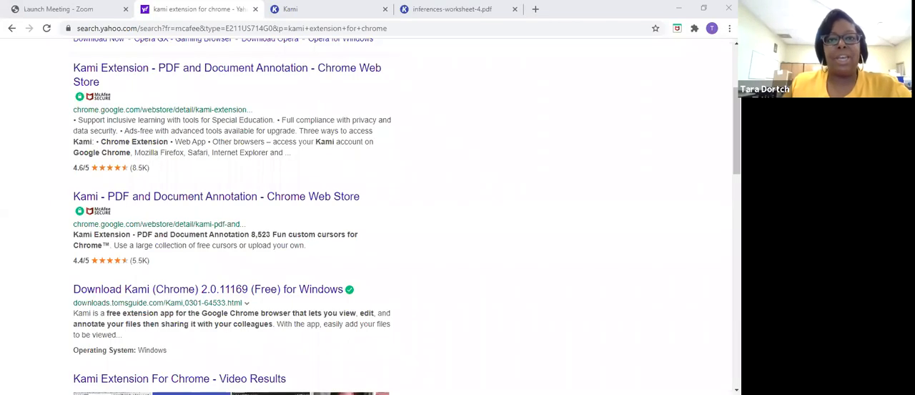
mouse_move(500, 90)
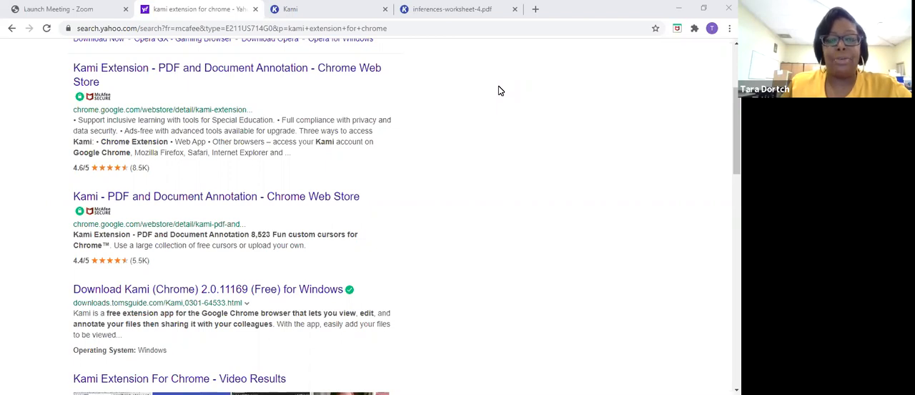
mouse_move(419, 154)
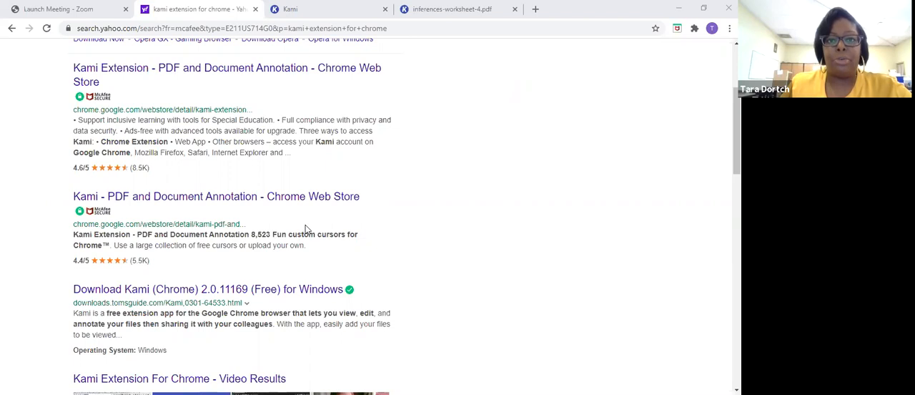
mouse_move(702, 29)
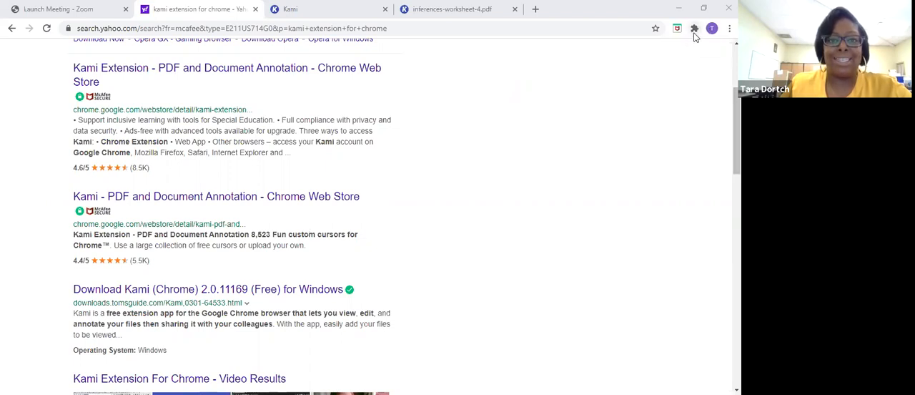
Launch the Kami web viewer from the Chrome extension icon.
click(695, 29)
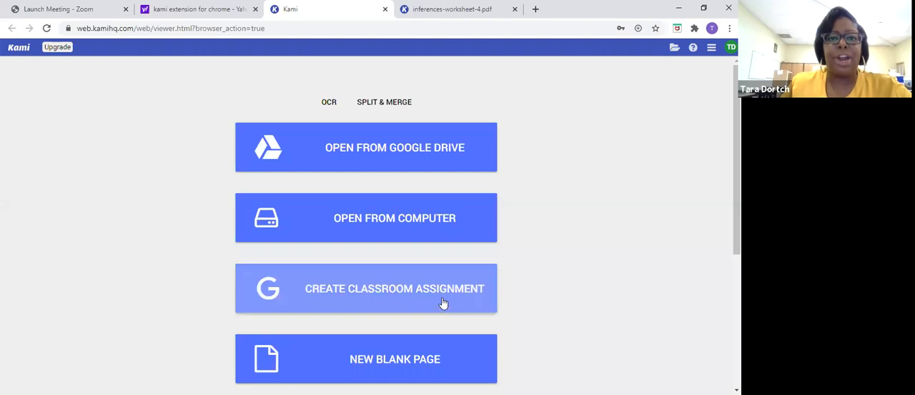
mouse_move(441, 293)
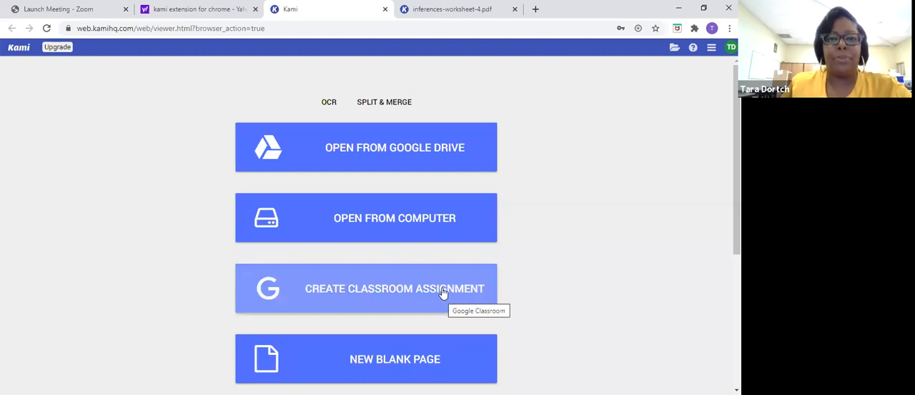
mouse_move(442, 249)
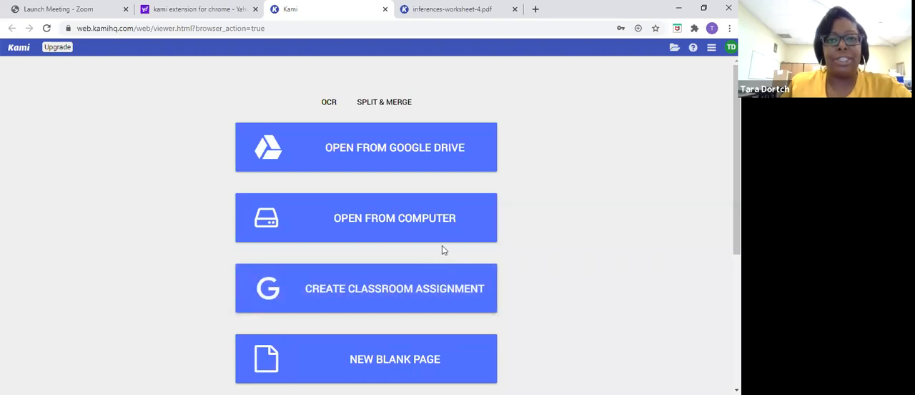
mouse_move(439, 223)
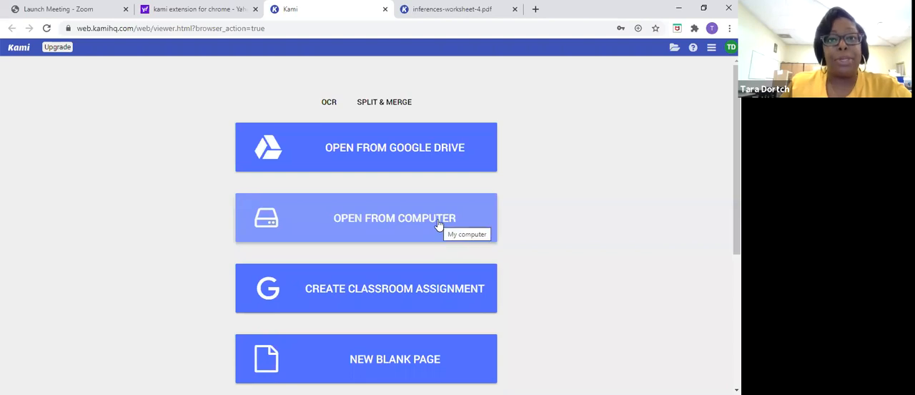
mouse_move(413, 136)
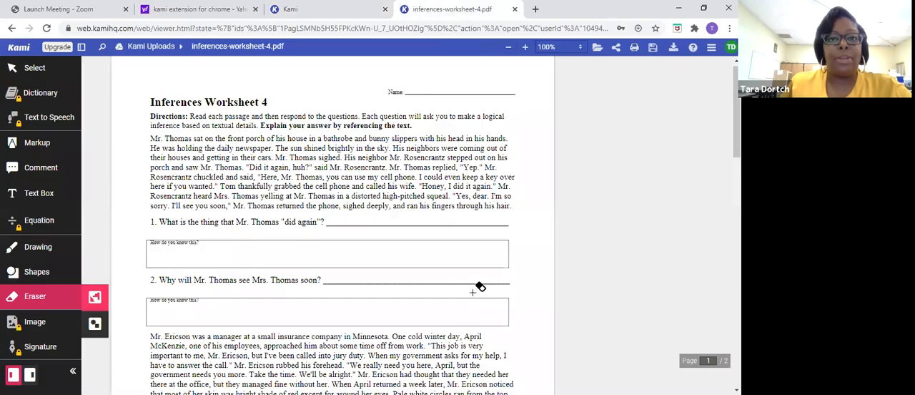
mouse_move(351, 122)
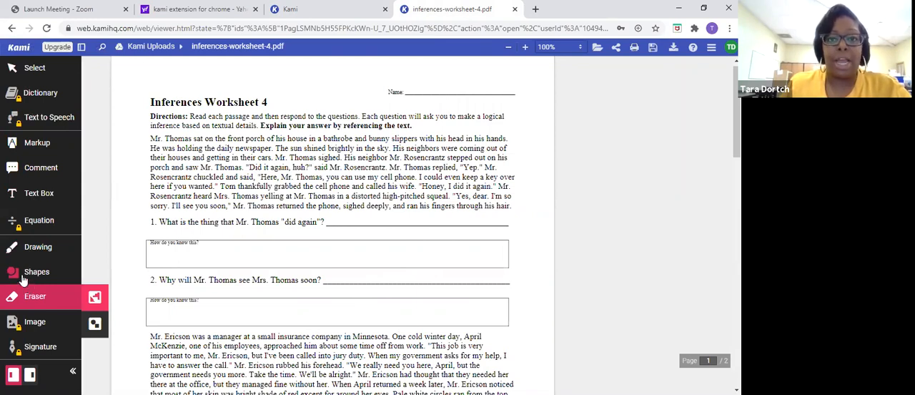
Select the Text Box tool on the opened inferences-worksheet-4.pdf.
click(38, 193)
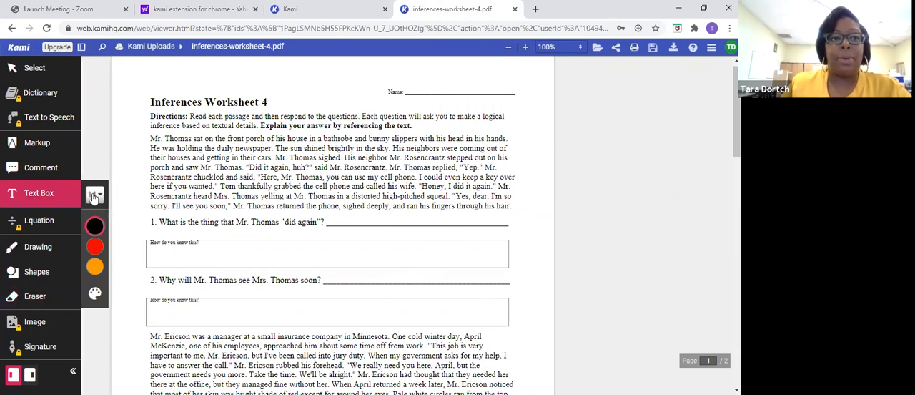
Add a text box on question 1's answer line reading 'Mrs. Thomas'.
click(39, 193)
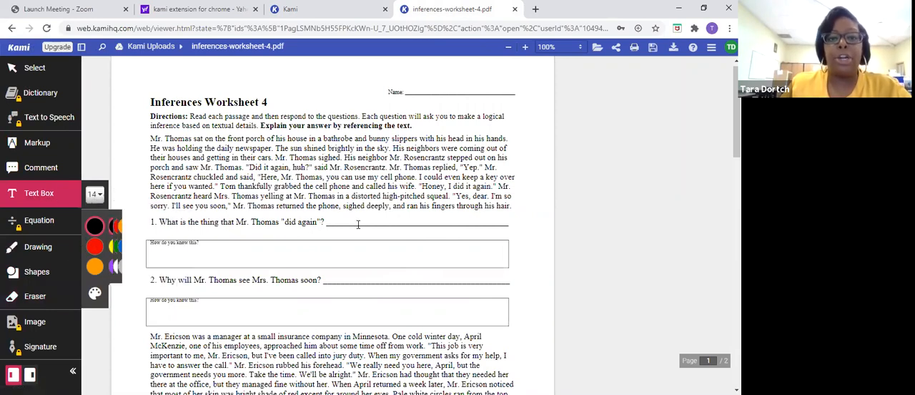
click(355, 222)
text(Mrs. Thomas)
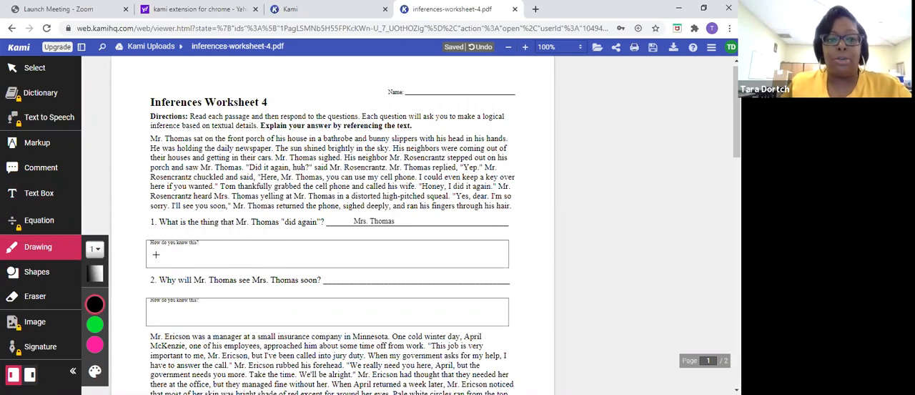
Draw a freehand mark inside question 1's 'How do you know this?' box.
drag(152, 266, 172, 257)
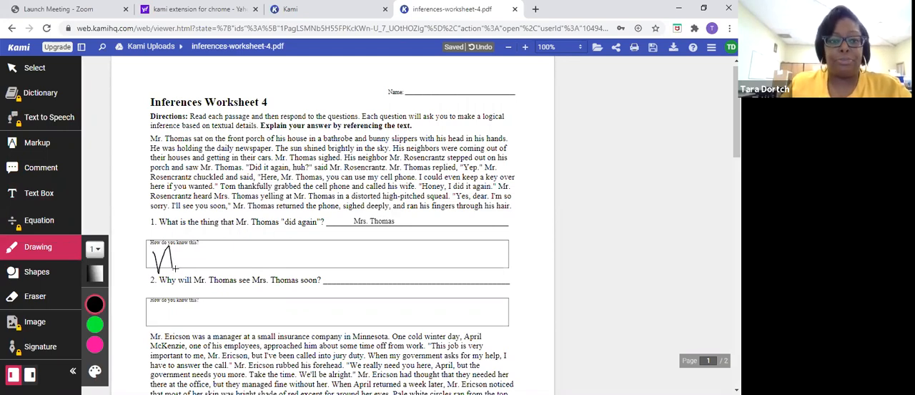